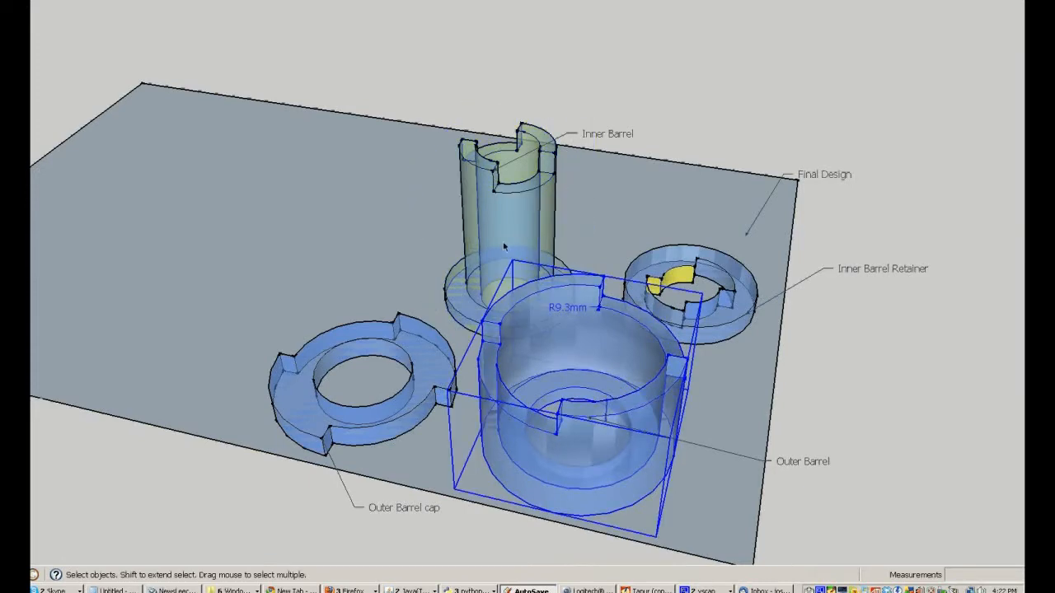
drag(503, 247, 610, 437)
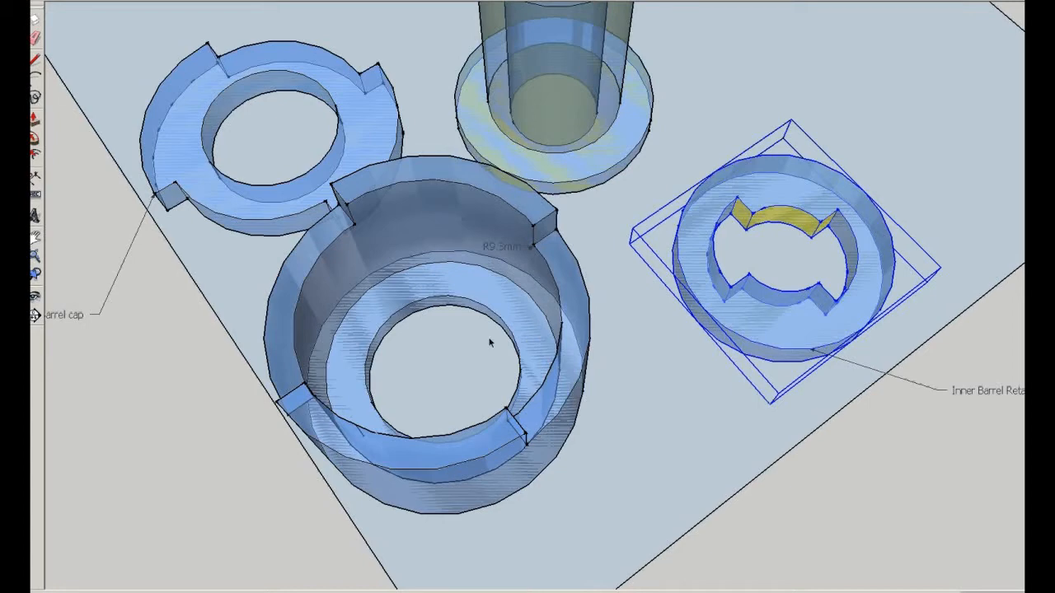
mouse_move(444, 277)
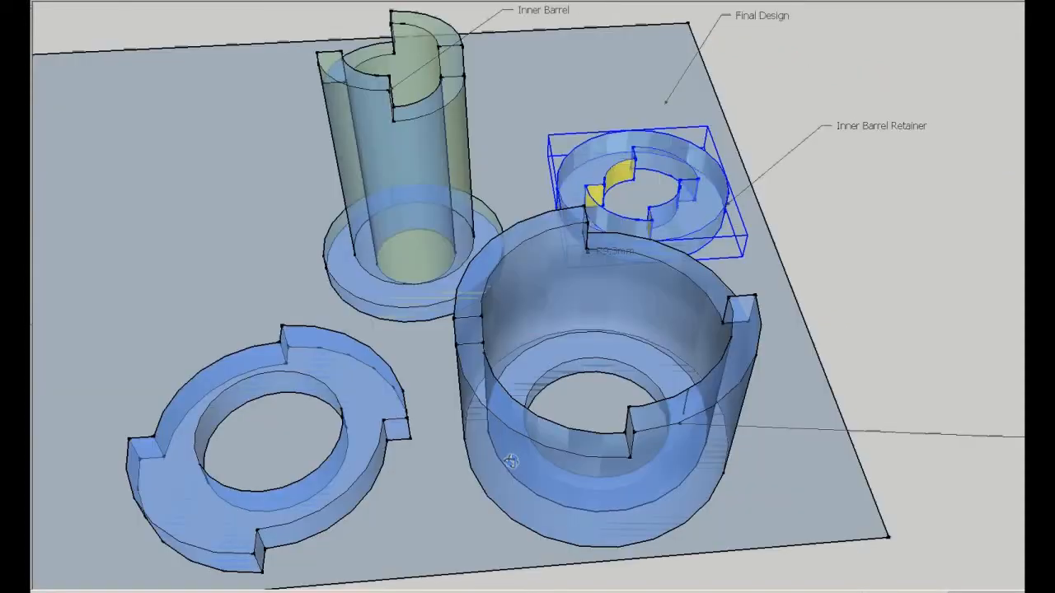
drag(511, 461, 568, 478)
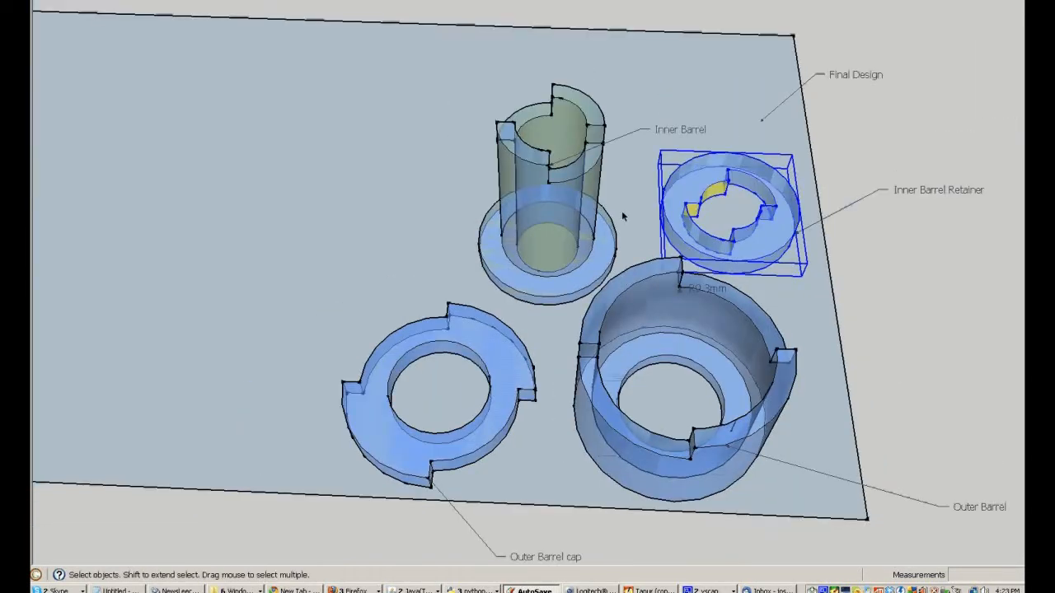
drag(622, 216, 634, 338)
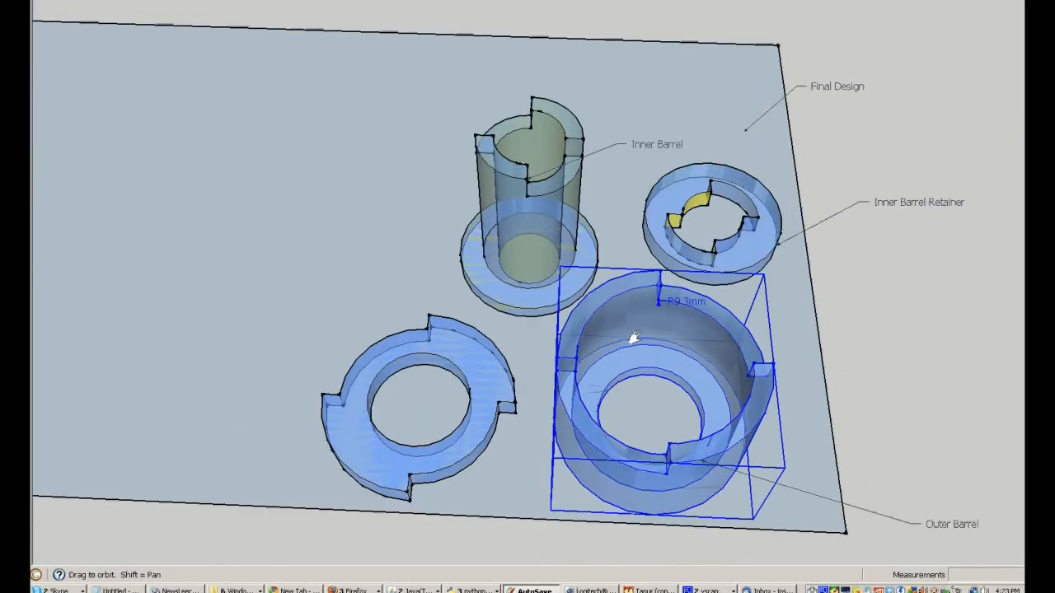
drag(631, 338, 605, 312)
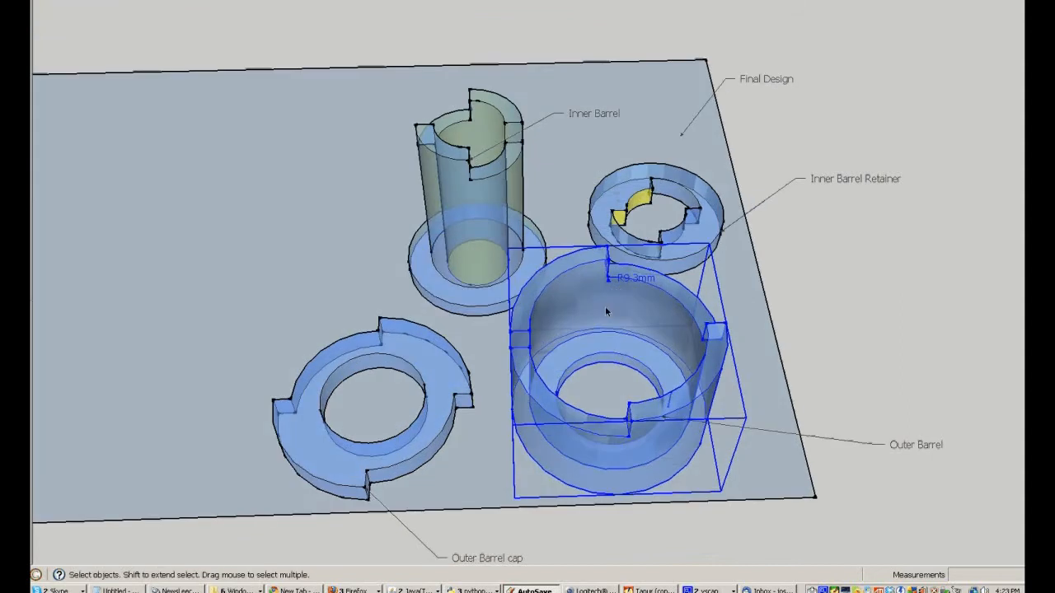